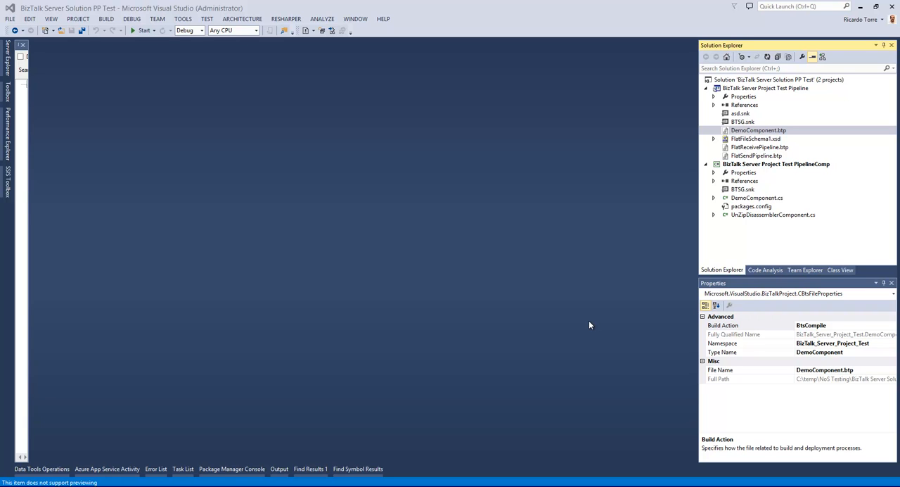
mouse_move(579, 169)
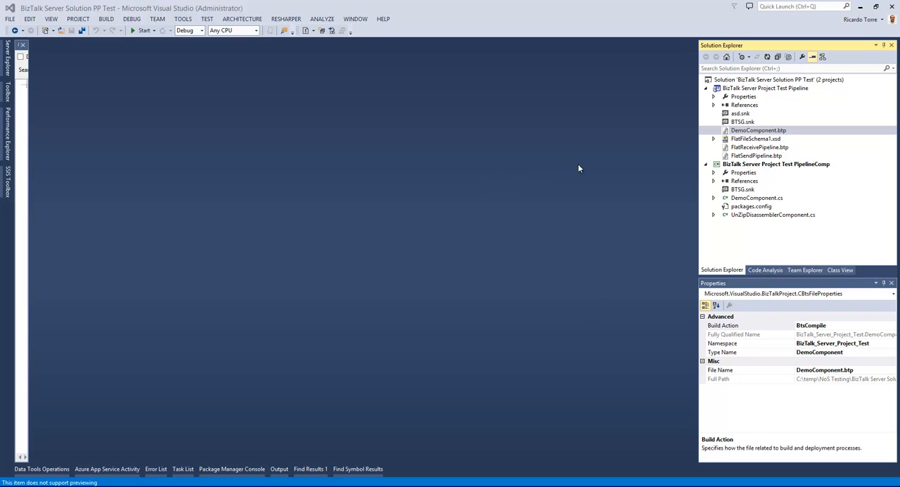
mouse_move(639, 184)
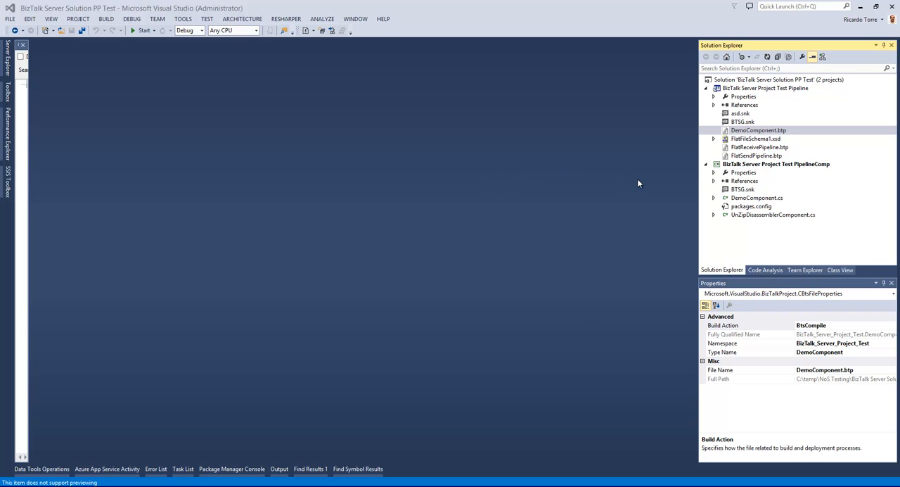
mouse_move(759, 147)
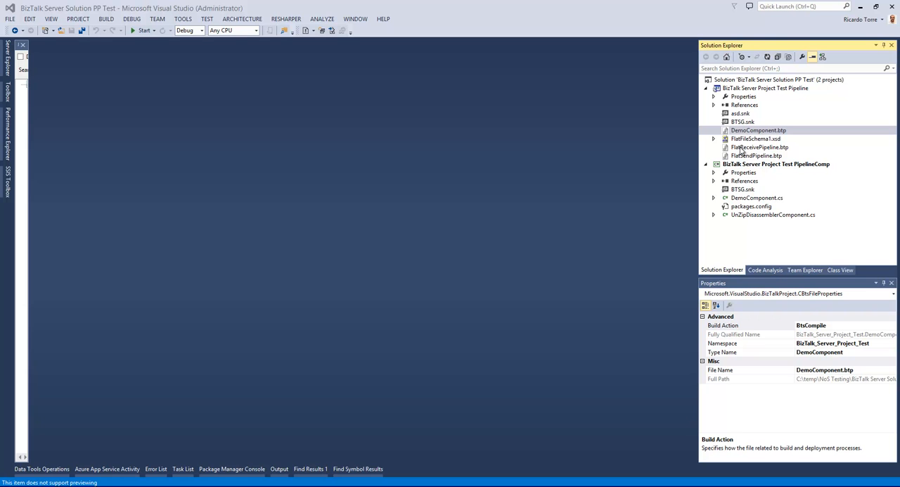
- Test FlatReceivePipeline.btp via NoS Test Pipeline using FlatInstance.txt as input
right_click(759, 147)
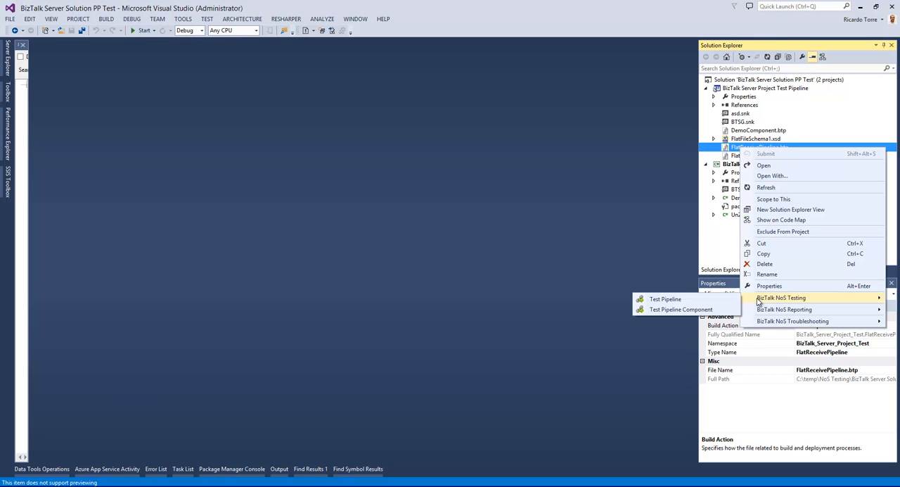
mouse_move(666, 298)
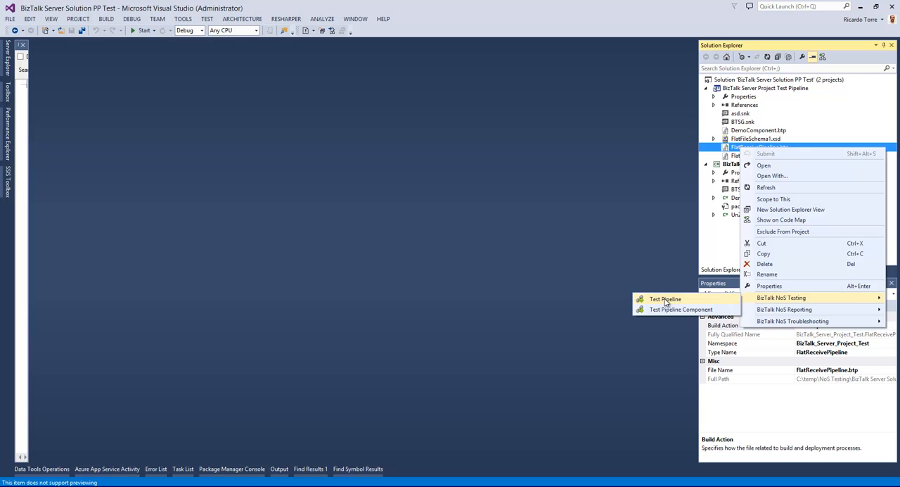
click(764, 164)
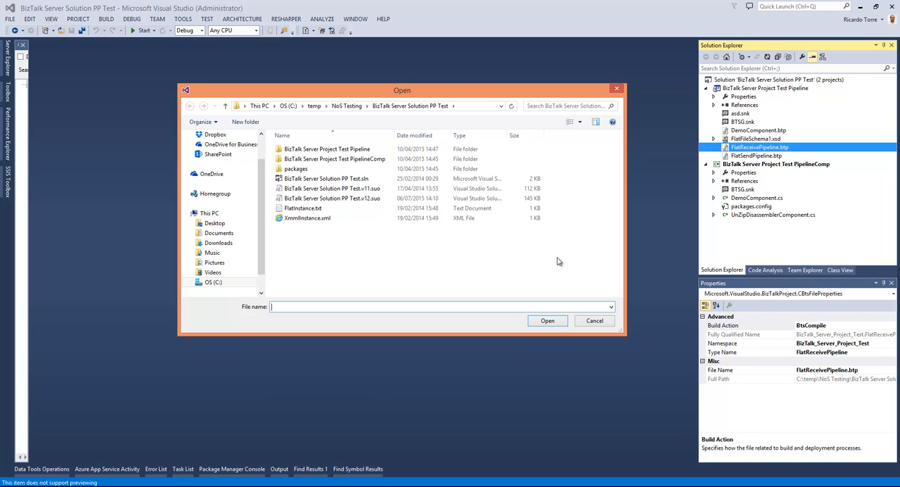
mouse_move(378, 258)
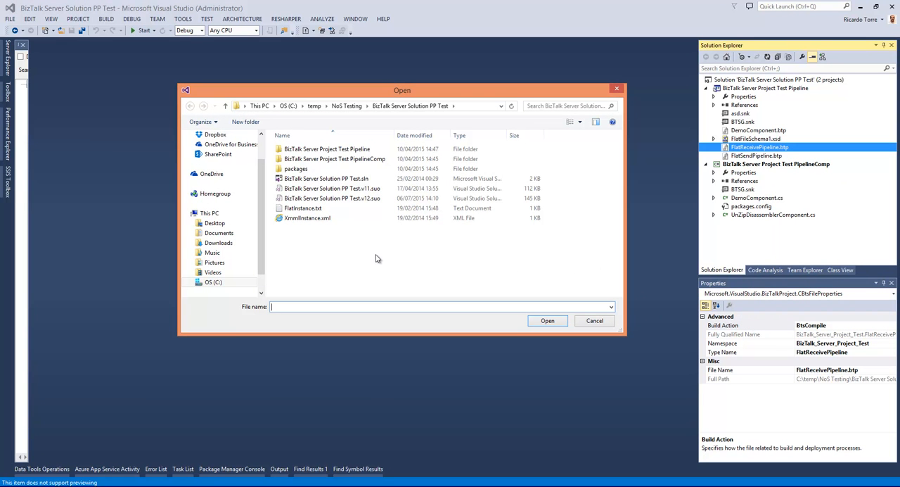
mouse_move(370, 255)
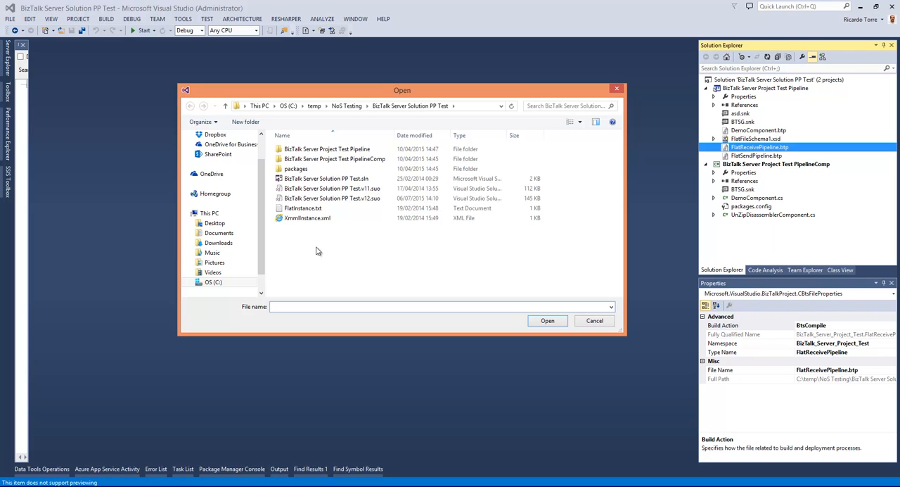
click(302, 208)
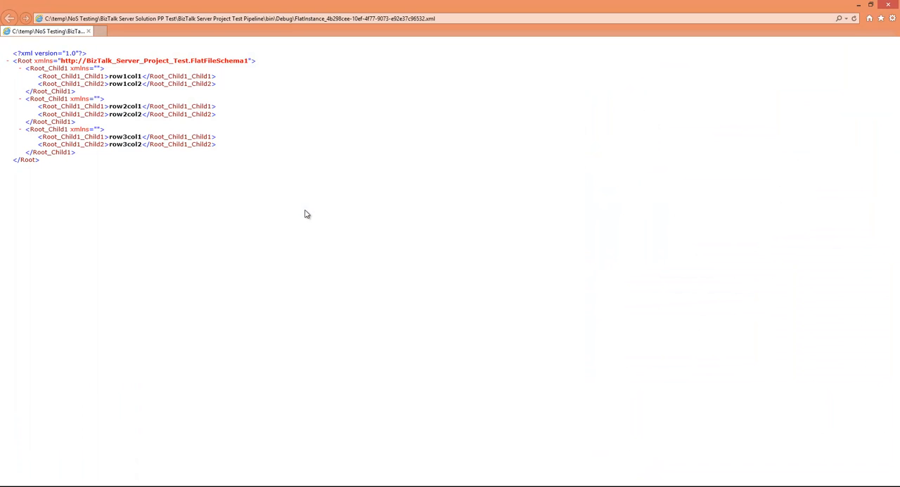
mouse_move(307, 217)
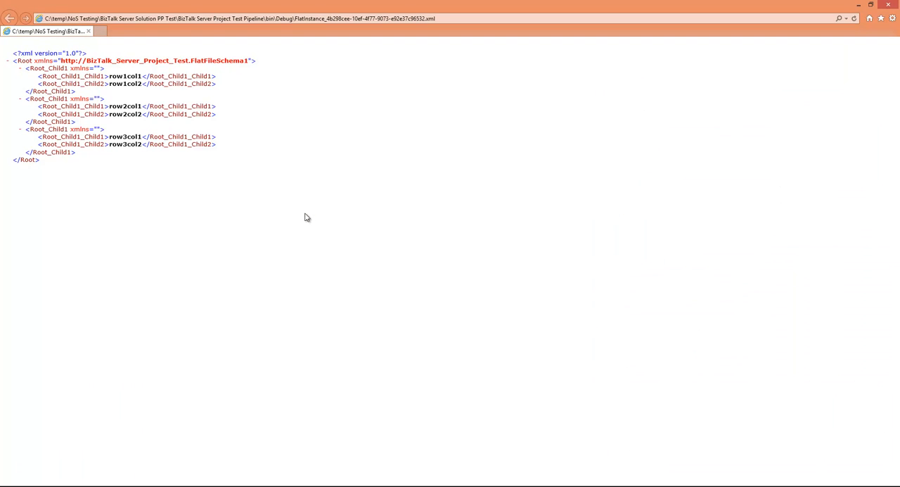
mouse_move(307, 220)
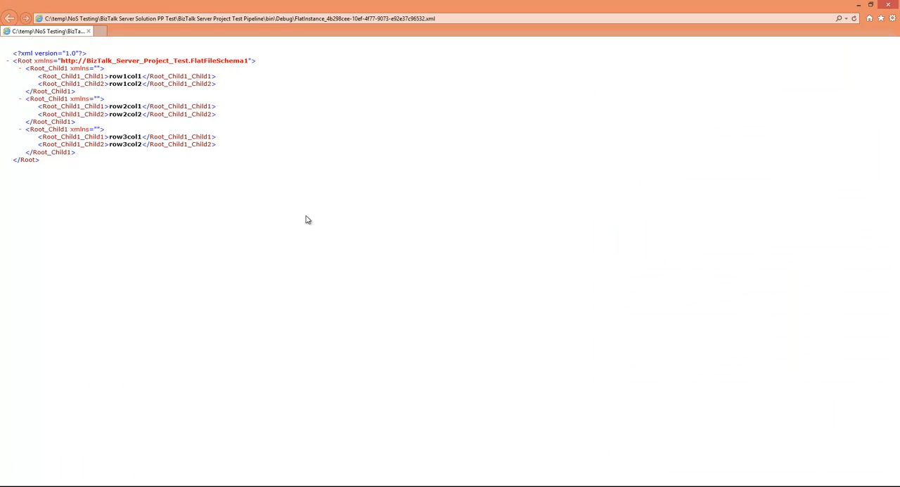
mouse_move(281, 104)
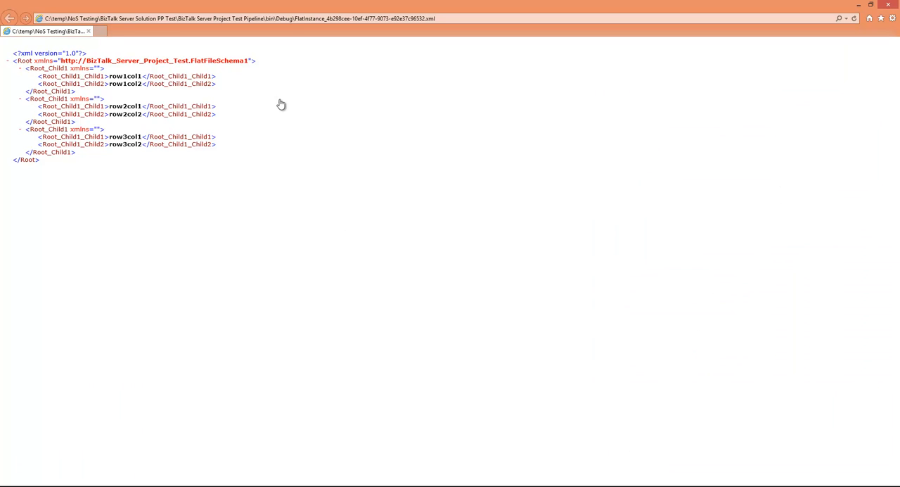
mouse_move(4, 97)
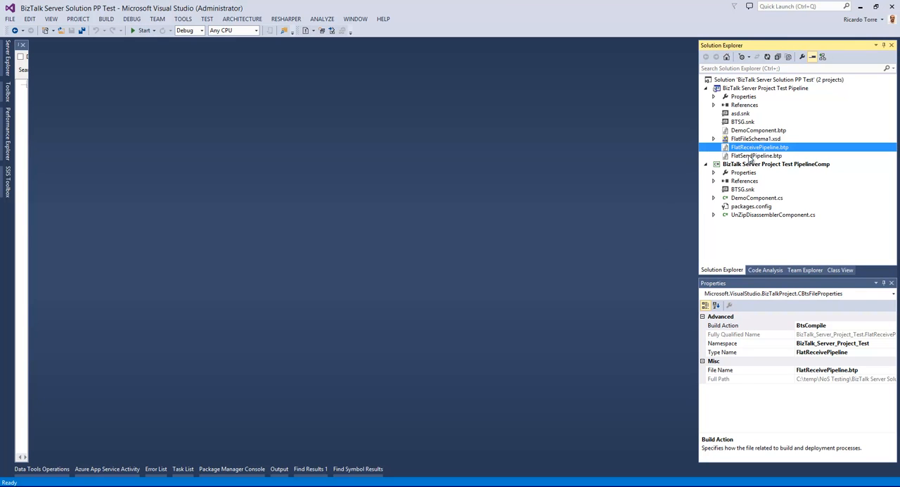
- Run the NoS pipeline test on FlatSendPipeline.btp with XmmlInstance.xml as input
right_click(754, 156)
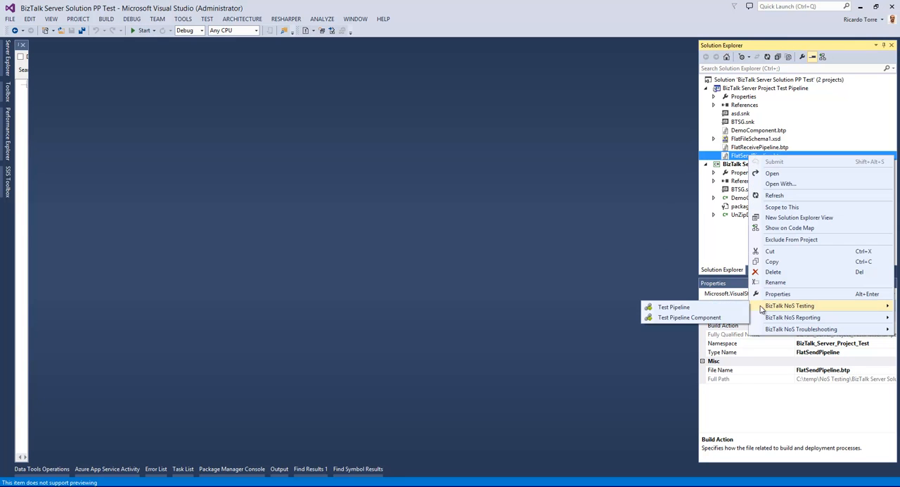
mouse_move(674, 307)
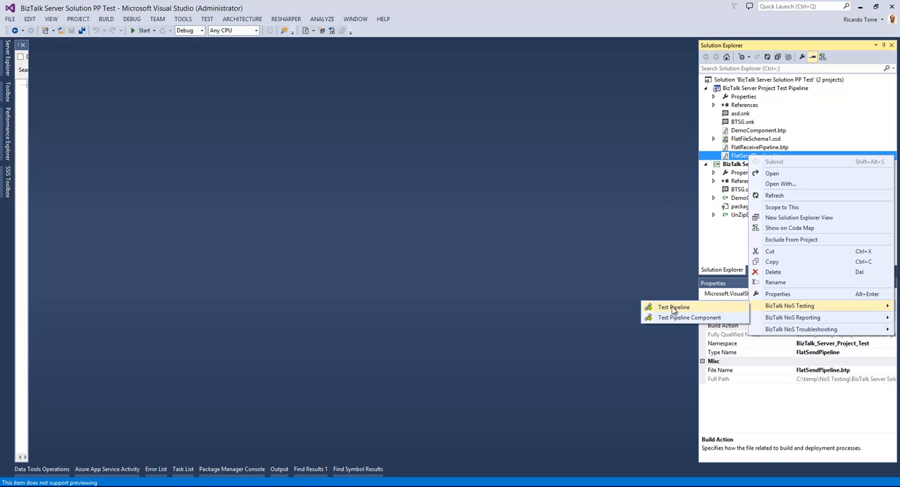
click(673, 307)
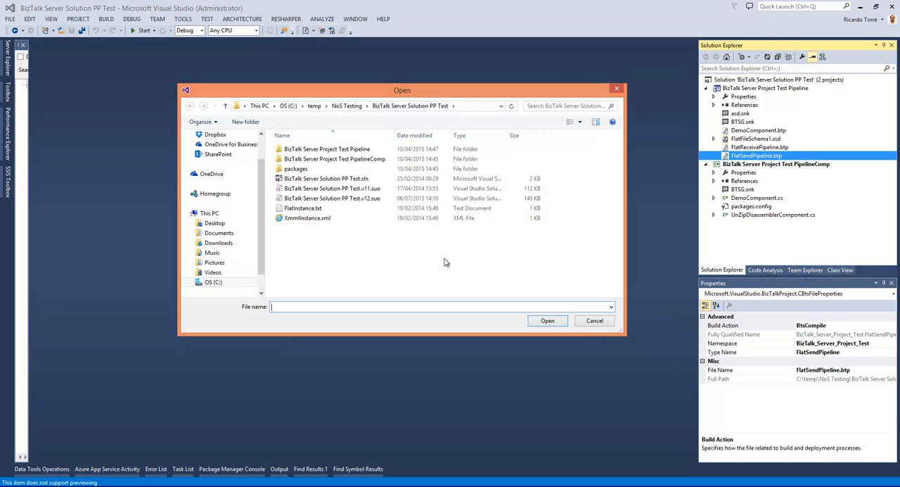
click(305, 218)
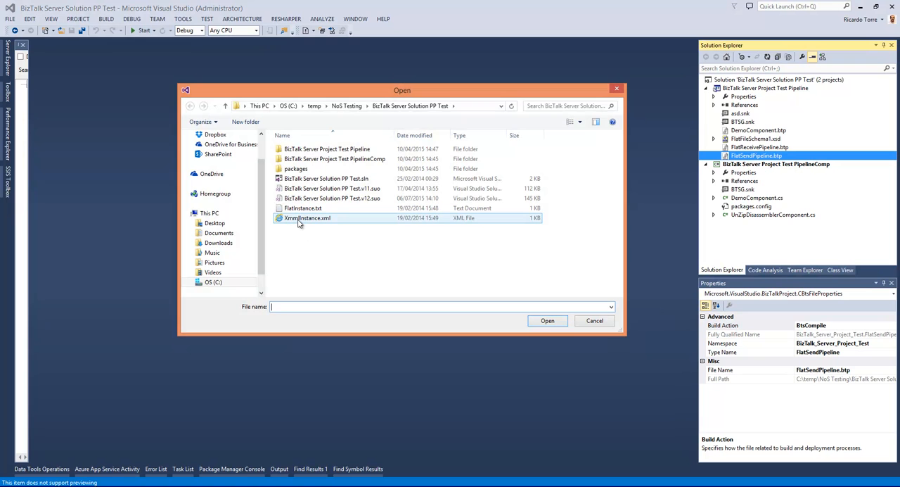
mouse_move(299, 221)
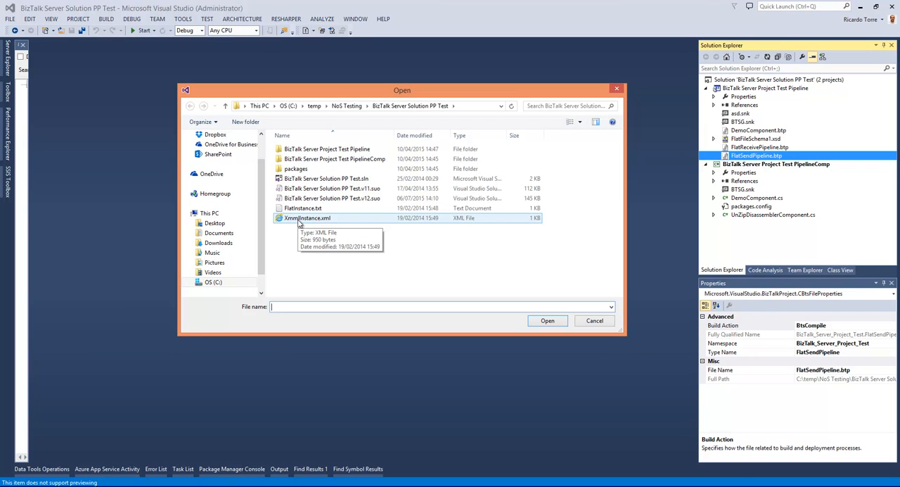
click(547, 320)
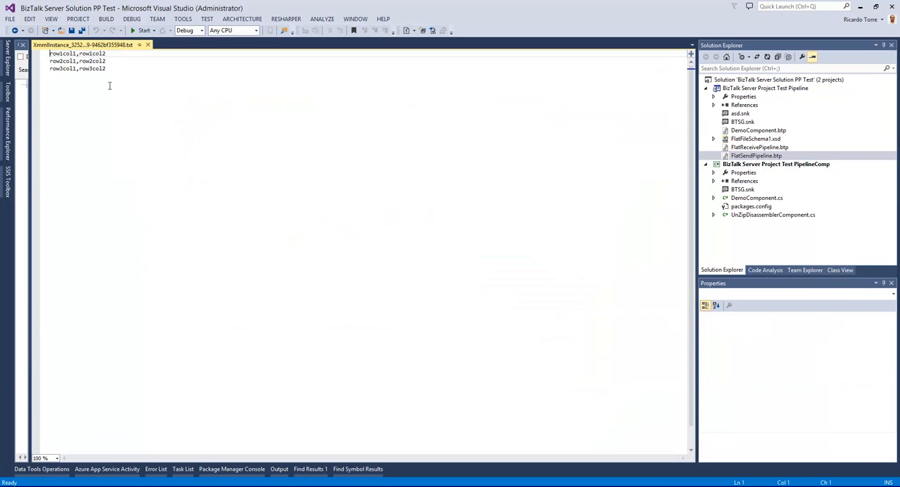
mouse_move(125, 108)
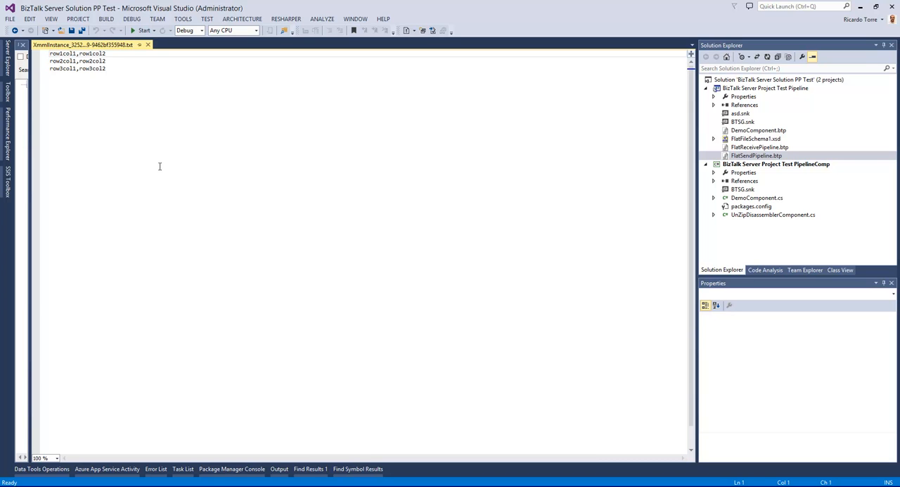
mouse_move(157, 150)
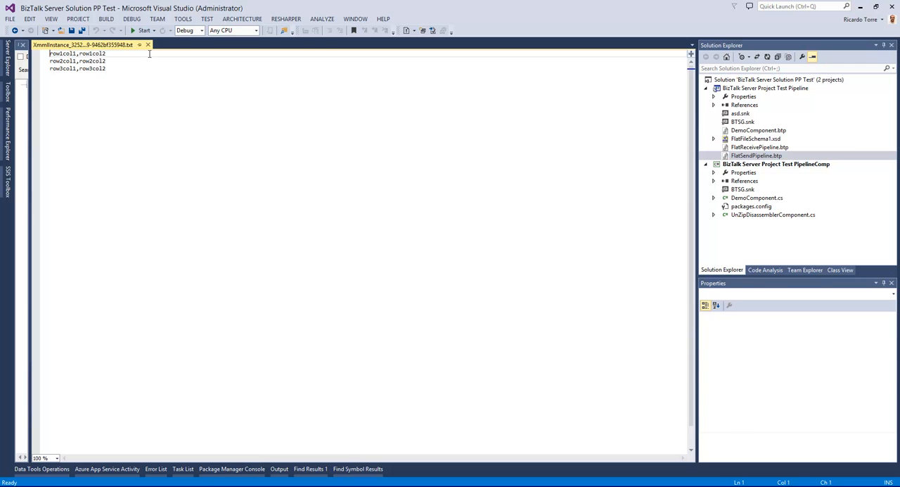
- Close the XmmlInstance flat-file output tab with its three comma-separated rows
click(756, 156)
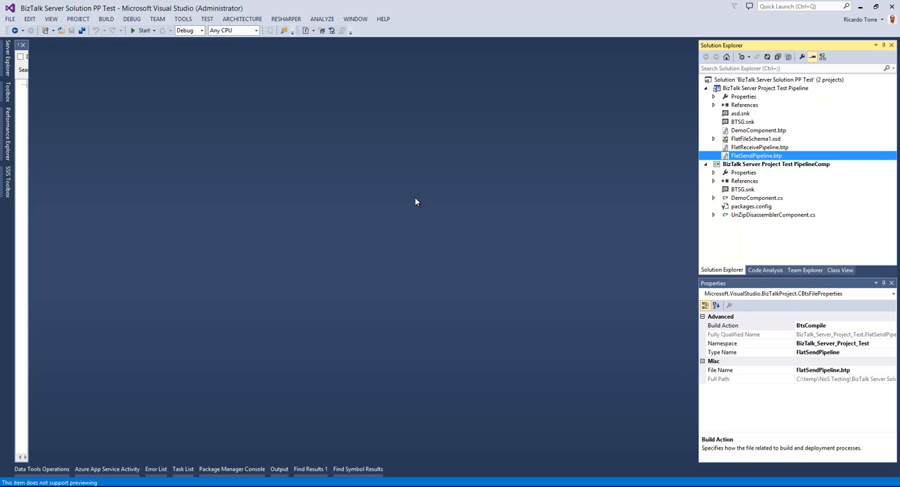
mouse_move(439, 213)
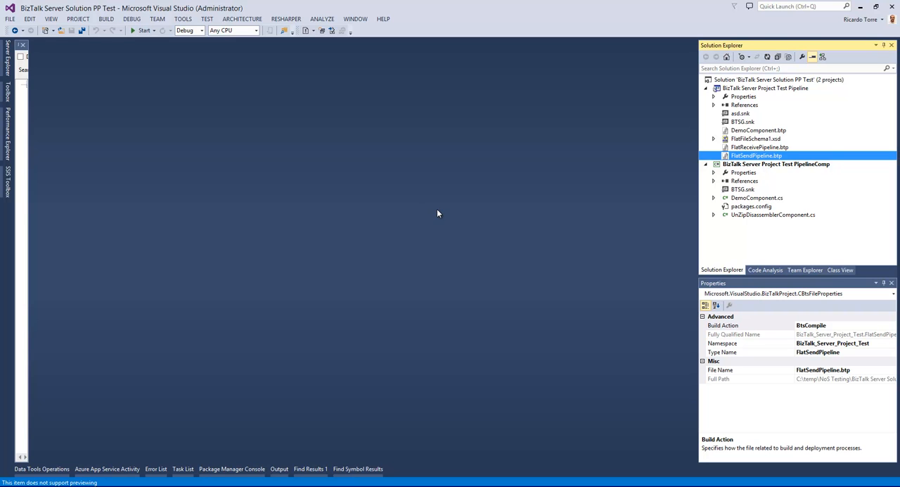
mouse_move(459, 213)
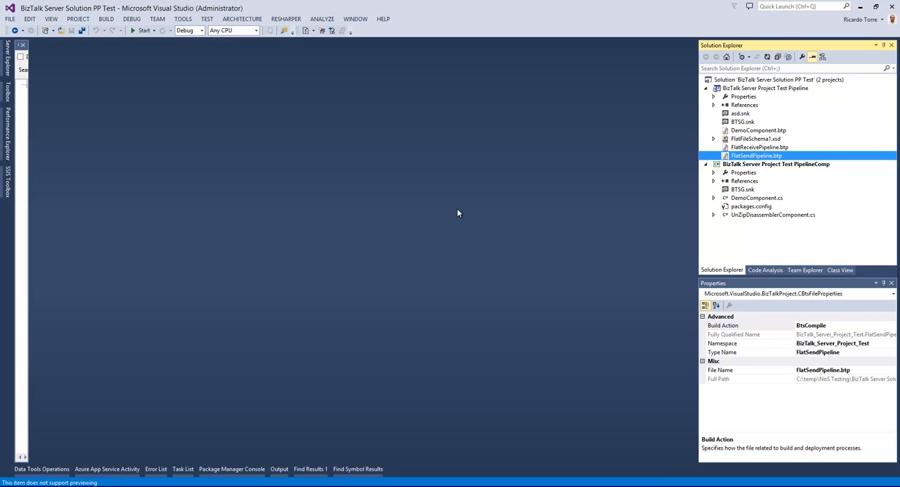
mouse_move(760, 133)
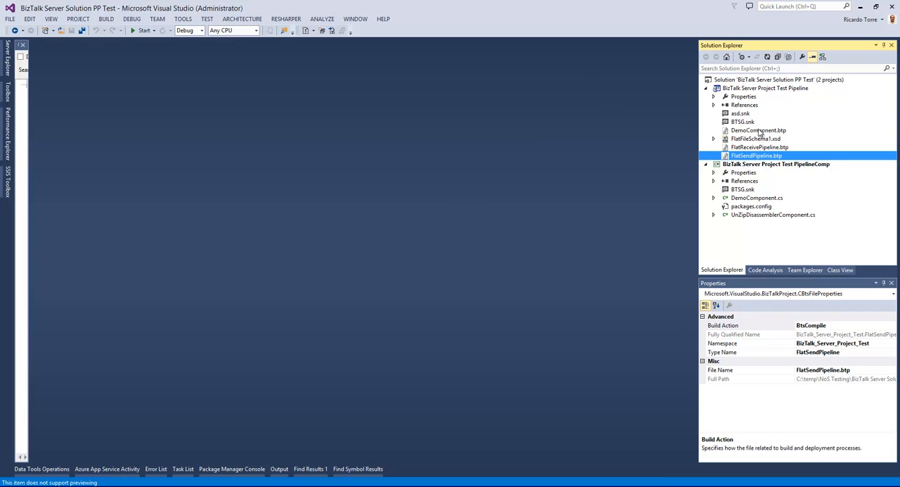
- Open DemoComponent.cs, showing the Execute method with its breakpoint
click(760, 130)
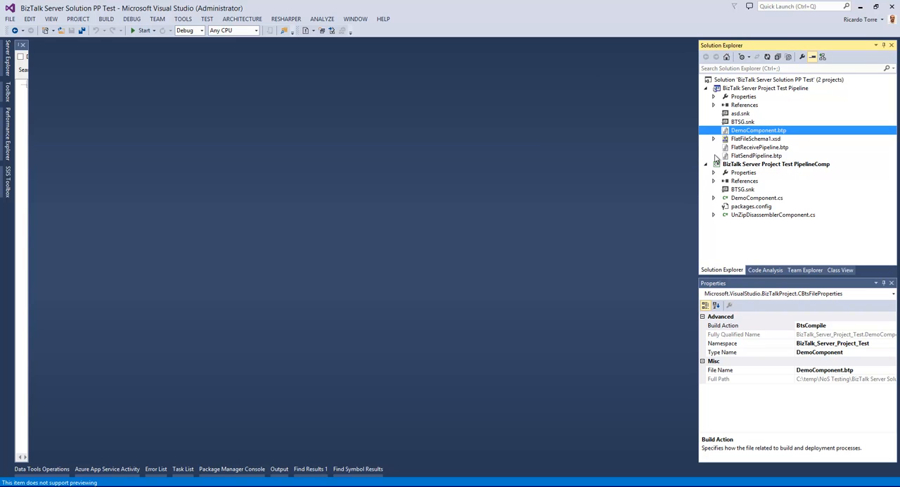
mouse_move(758, 199)
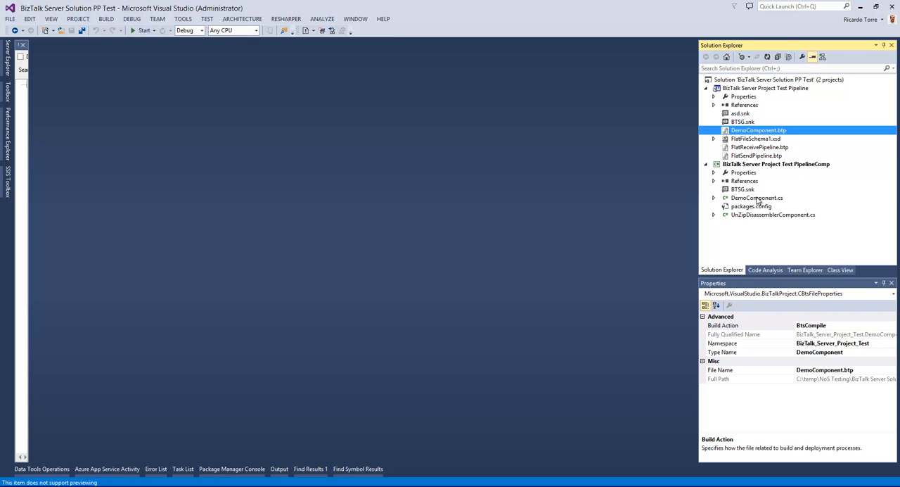
double_click(757, 197)
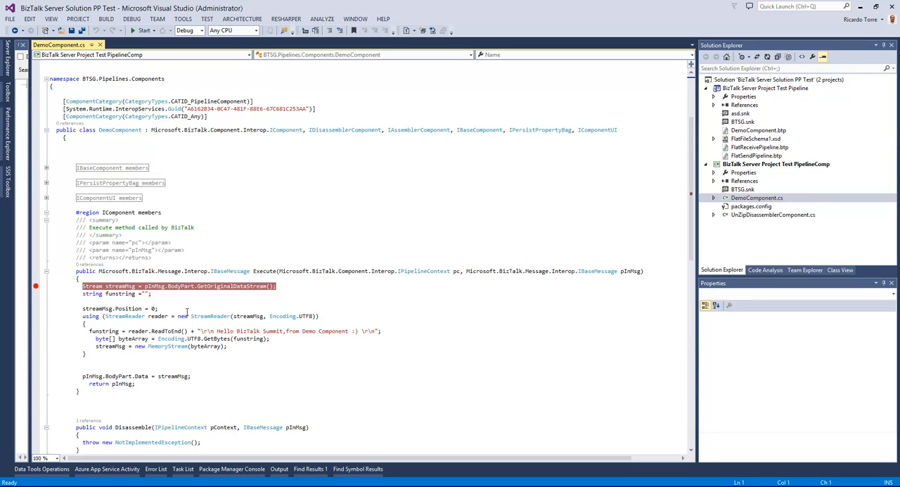
- Launch NoS Test Pipeline Component for DemoComponent.btp
right_click(758, 130)
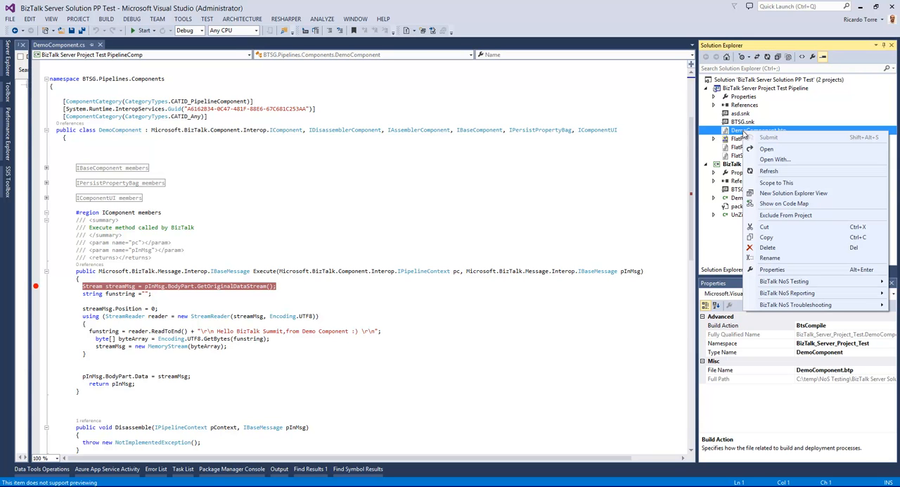
mouse_move(766, 237)
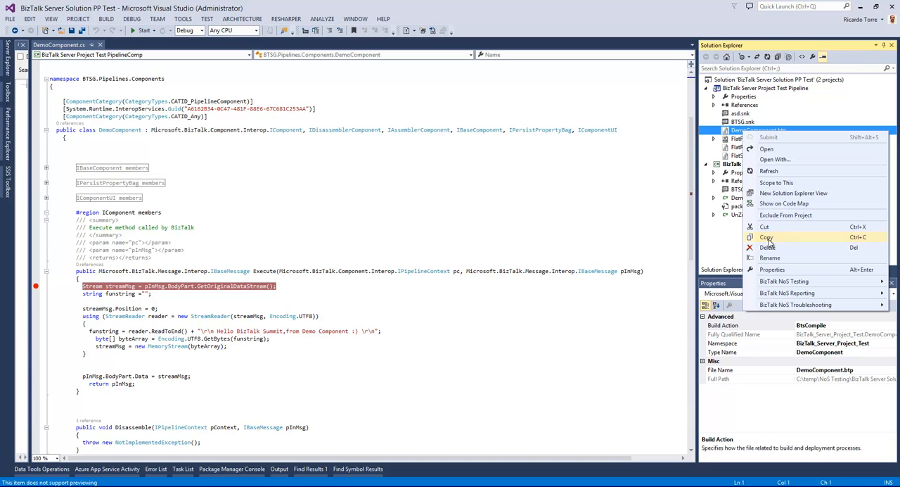
mouse_move(784, 281)
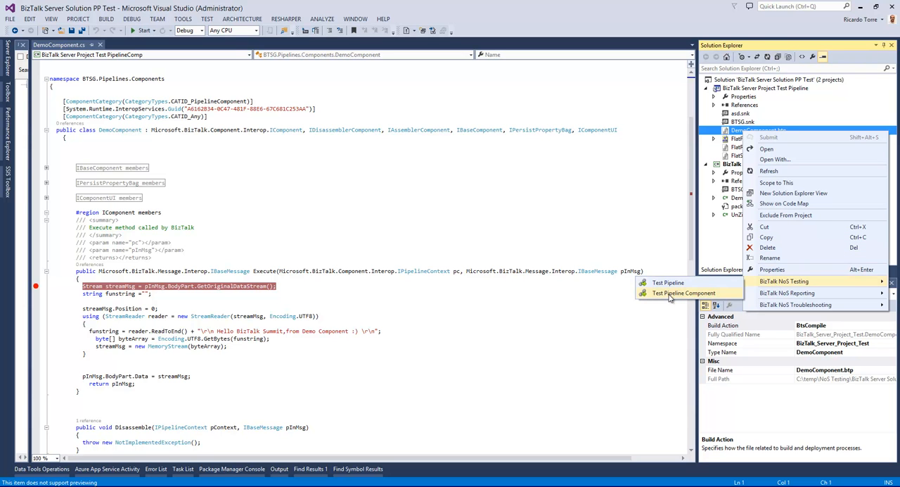
click(680, 293)
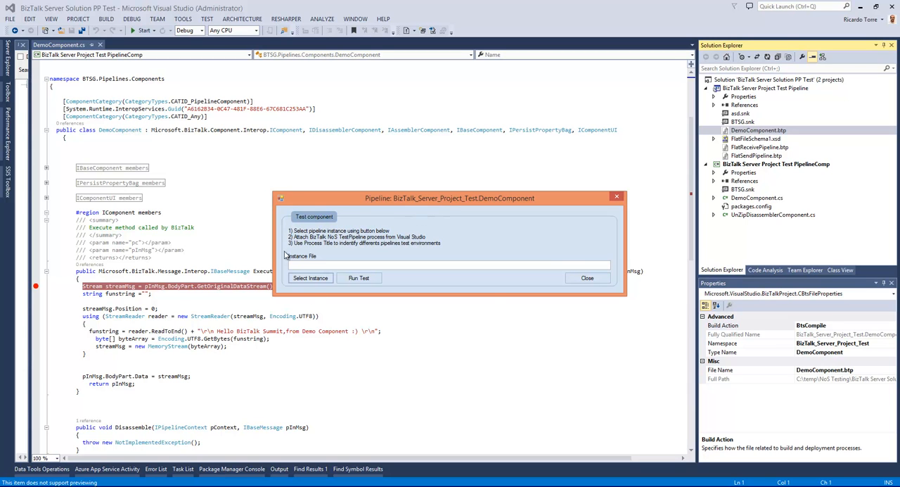
mouse_move(490, 309)
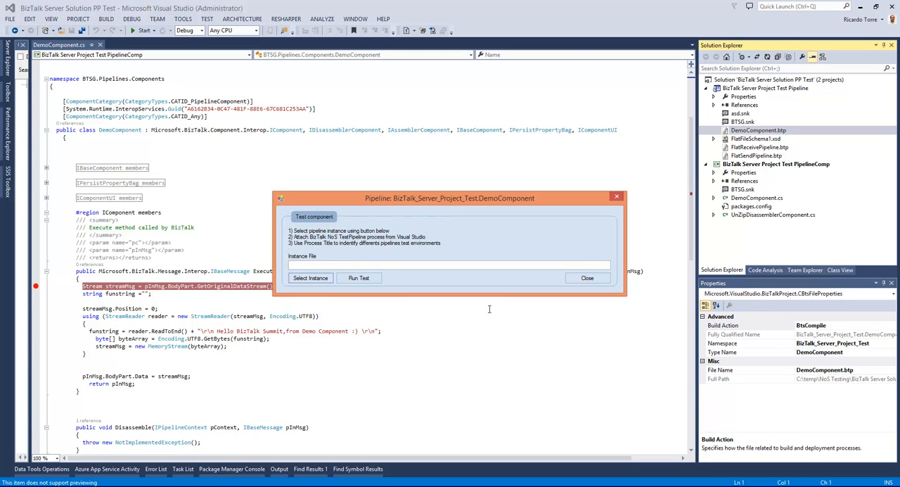
mouse_move(466, 283)
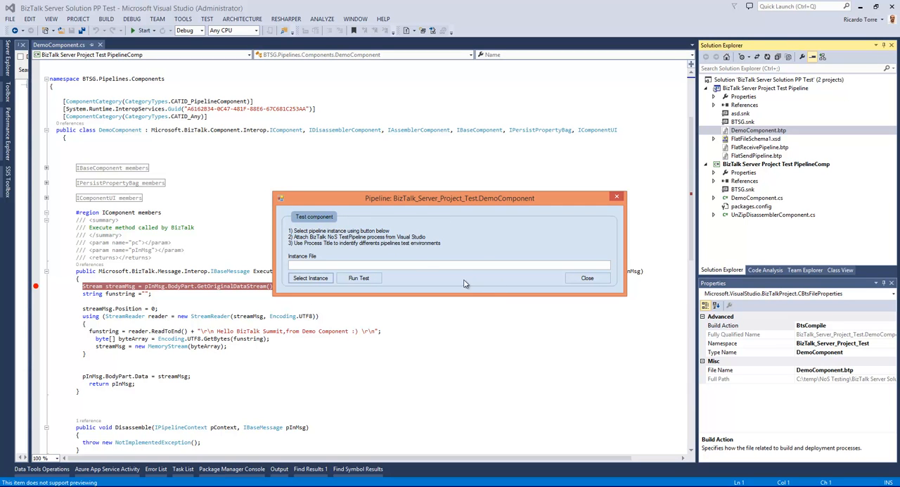
- Select FlatInstance.txt as the component test's instance file
click(311, 277)
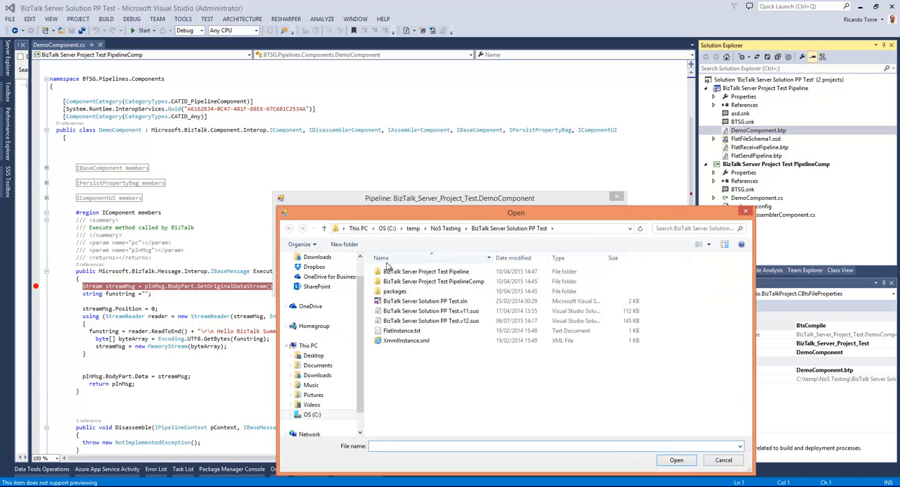
click(403, 330)
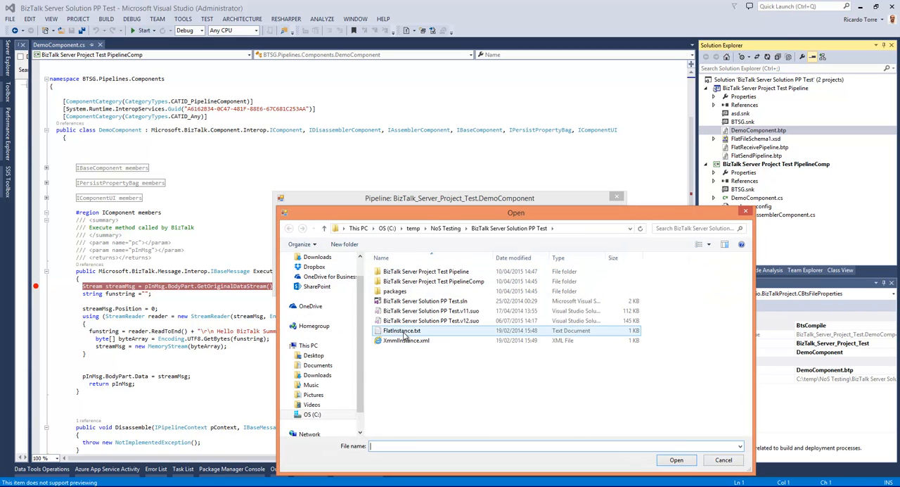
click(677, 460)
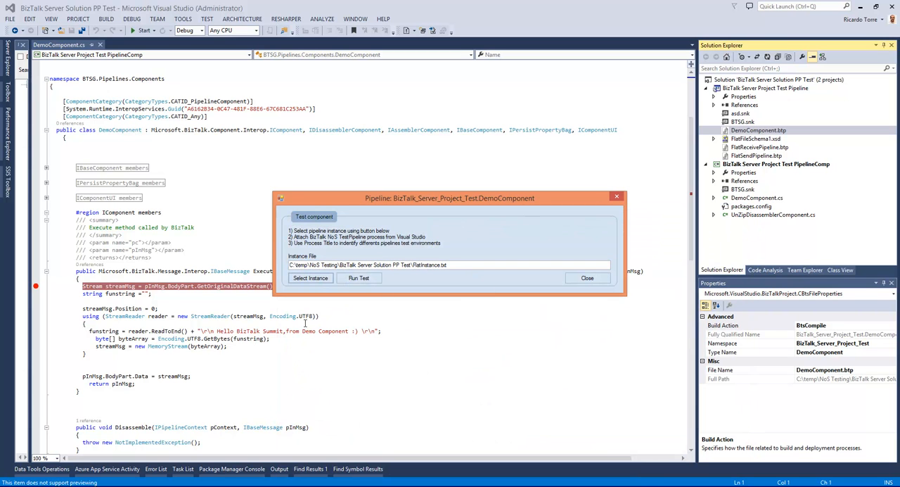
mouse_move(330, 330)
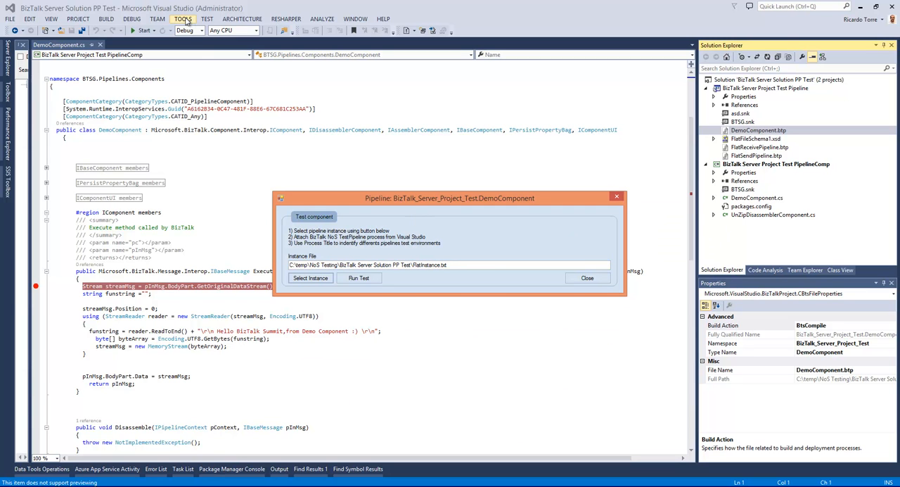
- Attach the debugger to the Kovai.BizTalkNos.TestPipeline.exe process
click(587, 278)
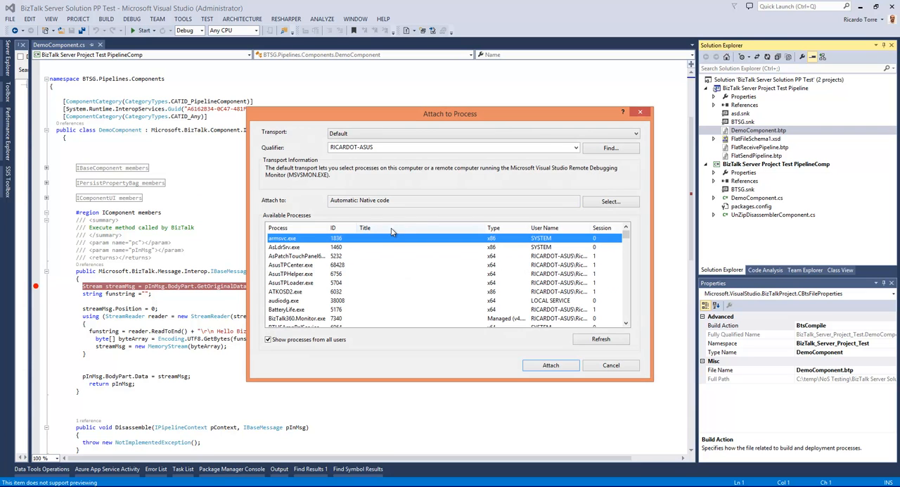
click(429, 255)
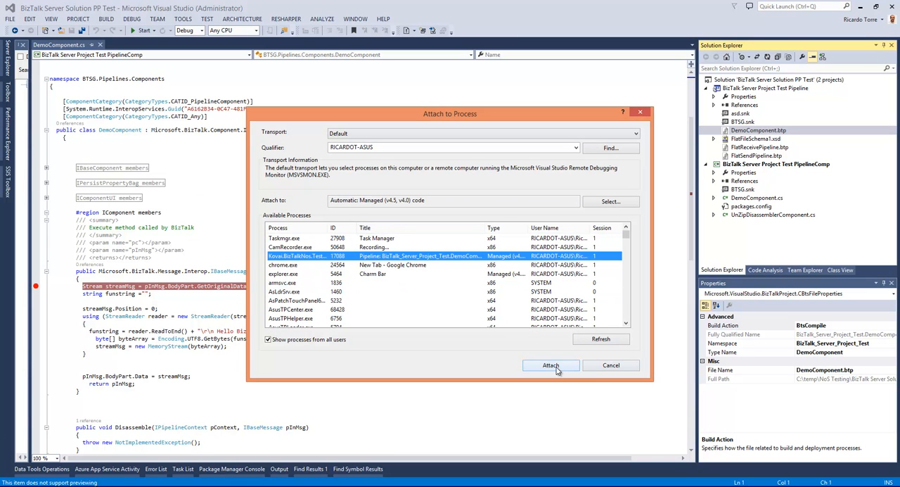
click(551, 365)
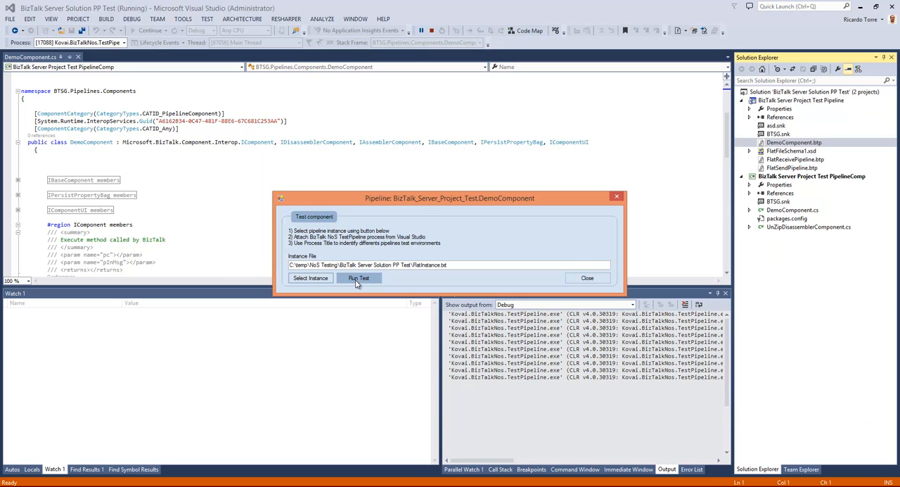
- Run the DemoComponent test until the debugger pauses at the Execute breakpoint
click(358, 277)
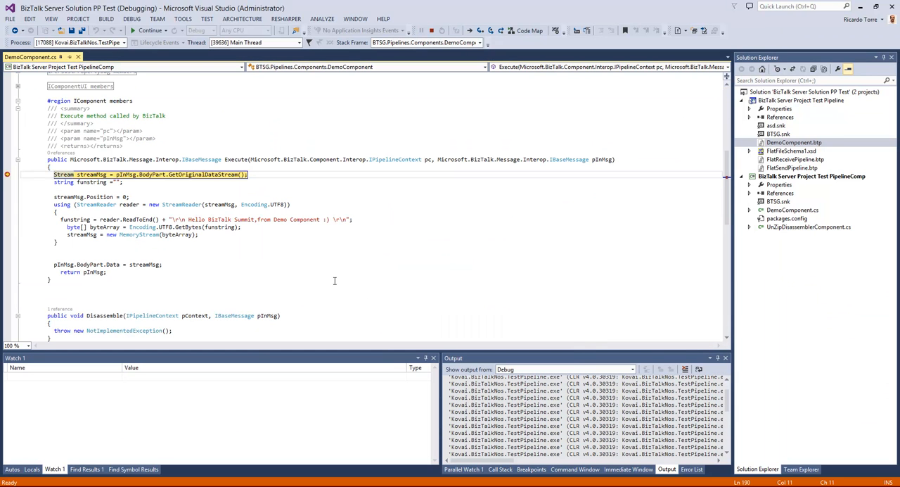
mouse_move(339, 269)
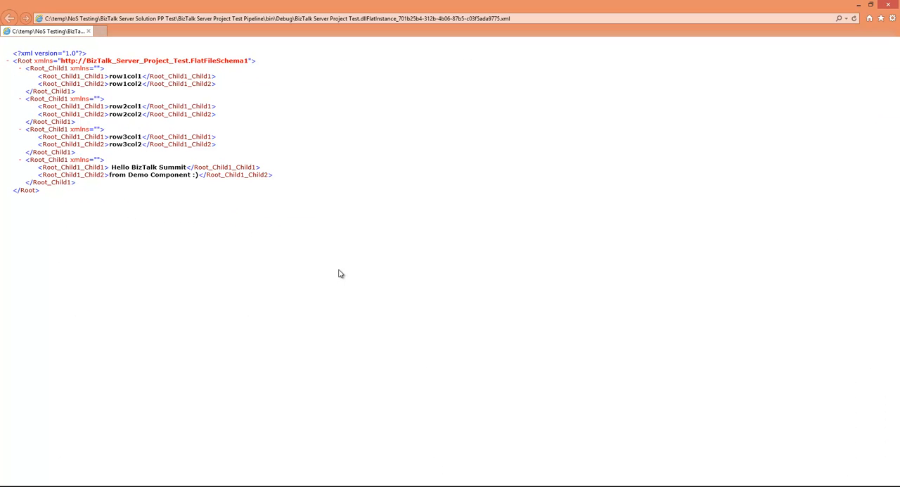
mouse_move(318, 163)
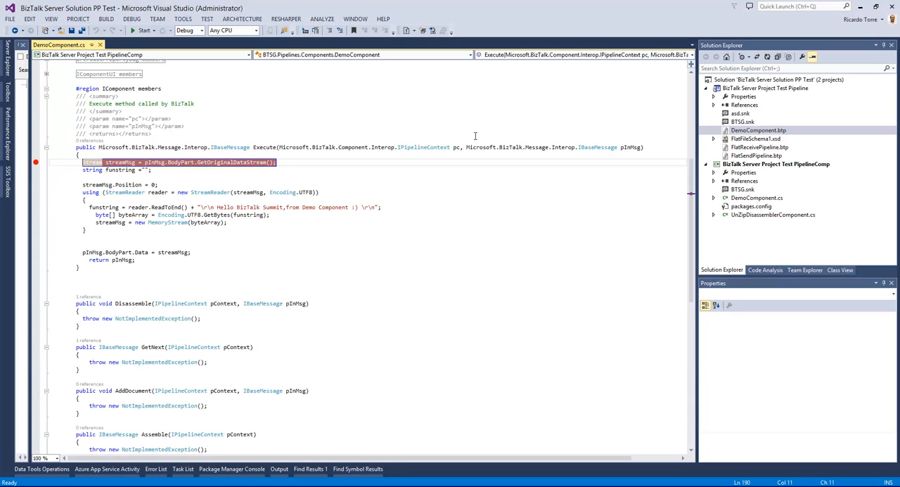
mouse_move(474, 127)
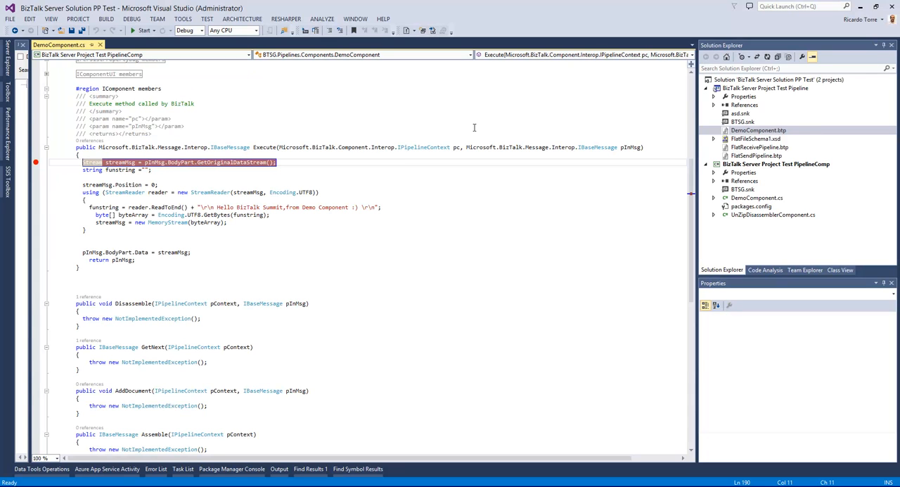